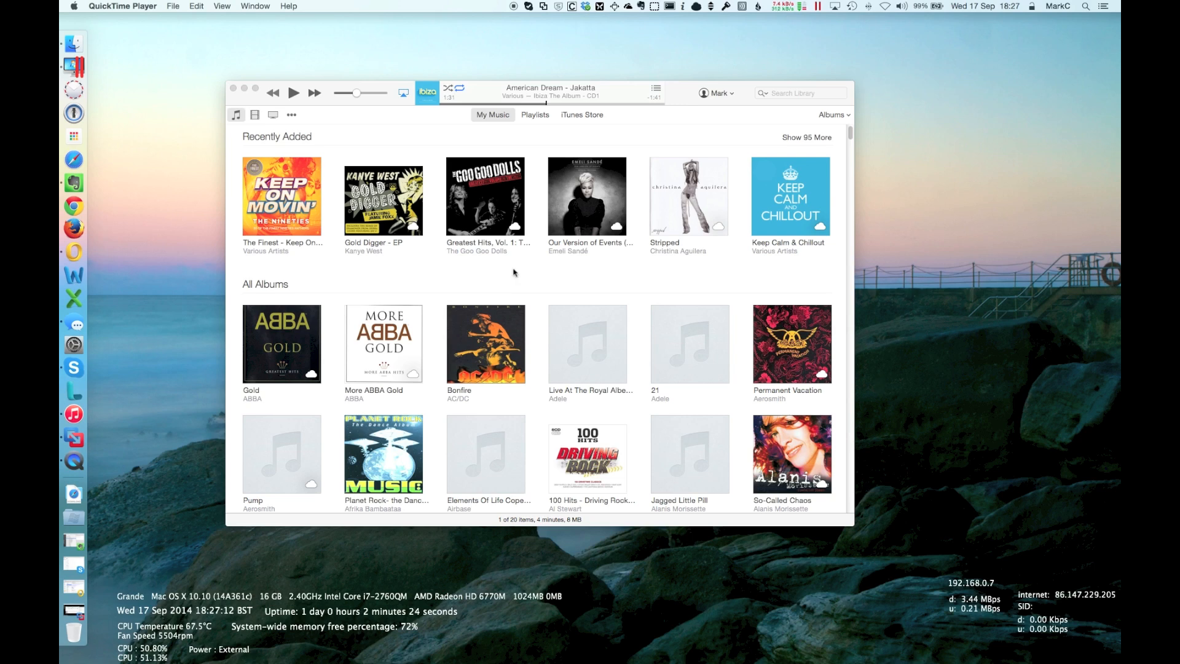
- Activate the music library window and show the Playlists sidebar beside the album grid
click(180, 5)
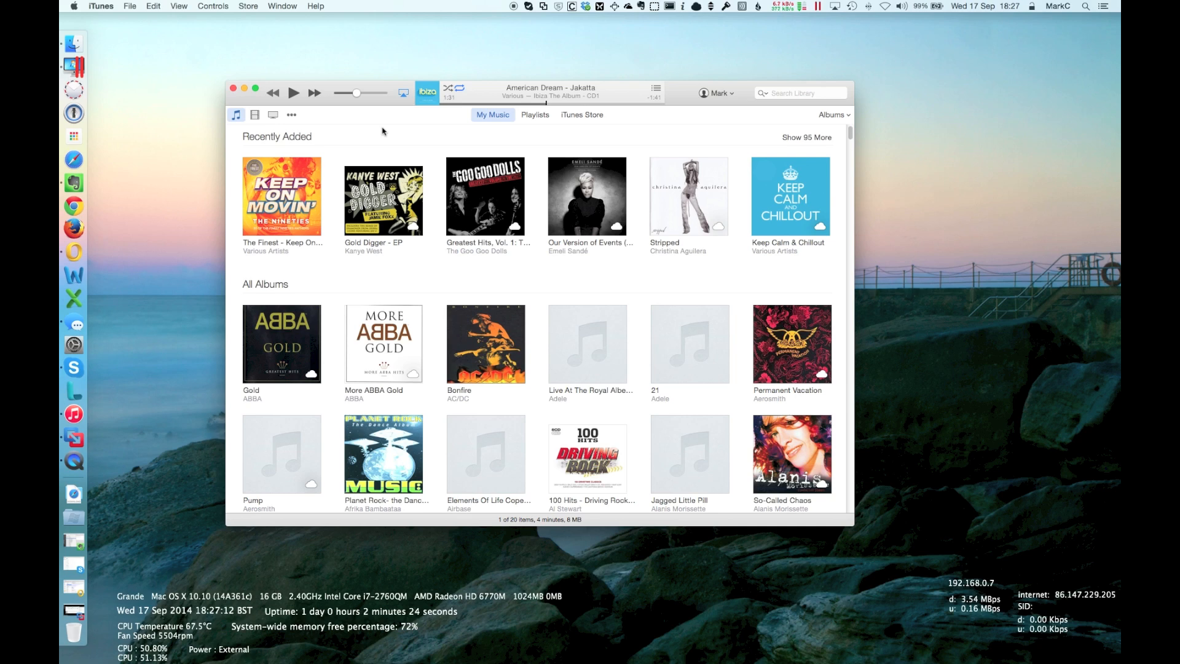
mouse_move(393, 135)
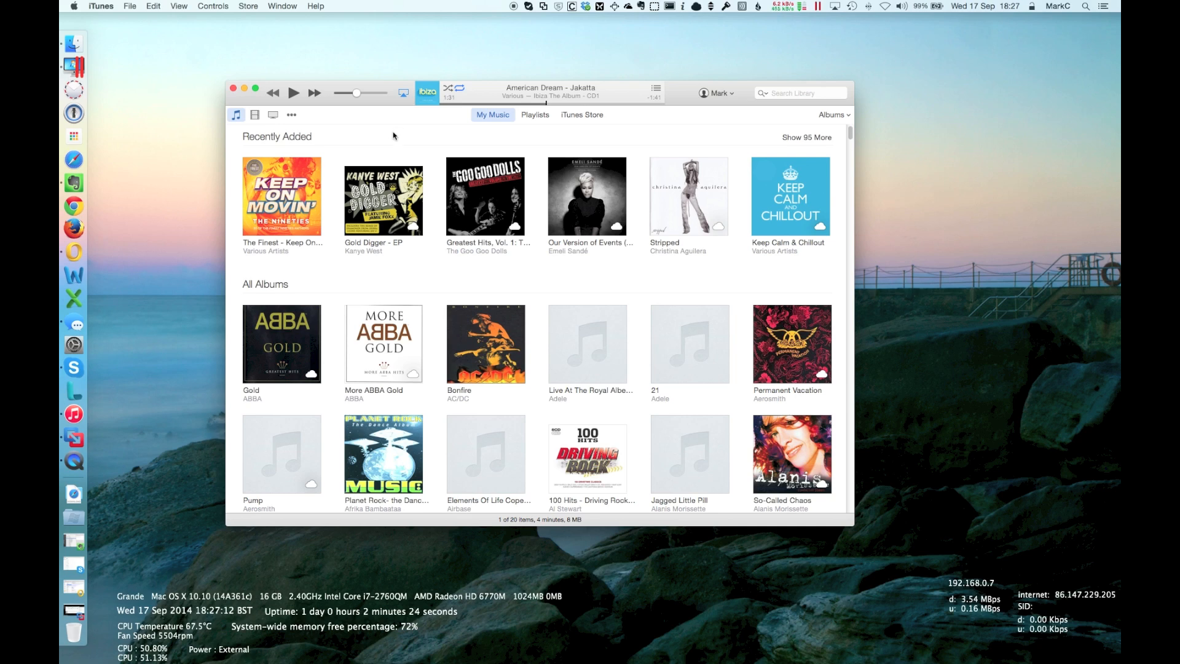
mouse_move(398, 140)
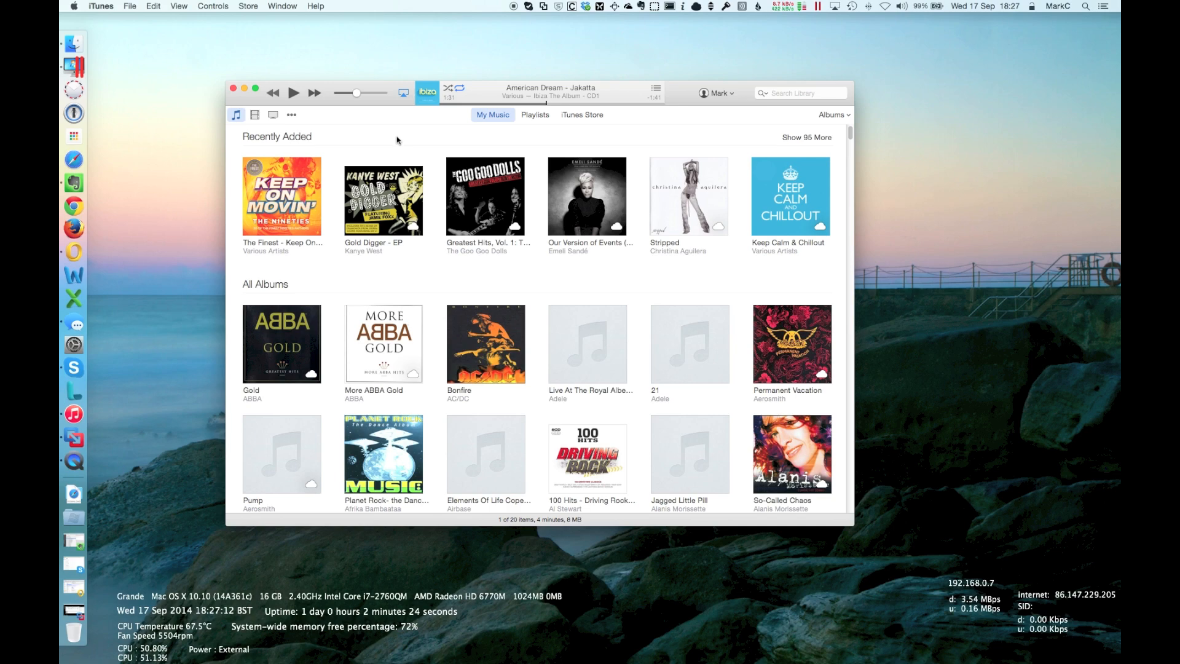
scroll(down, 3)
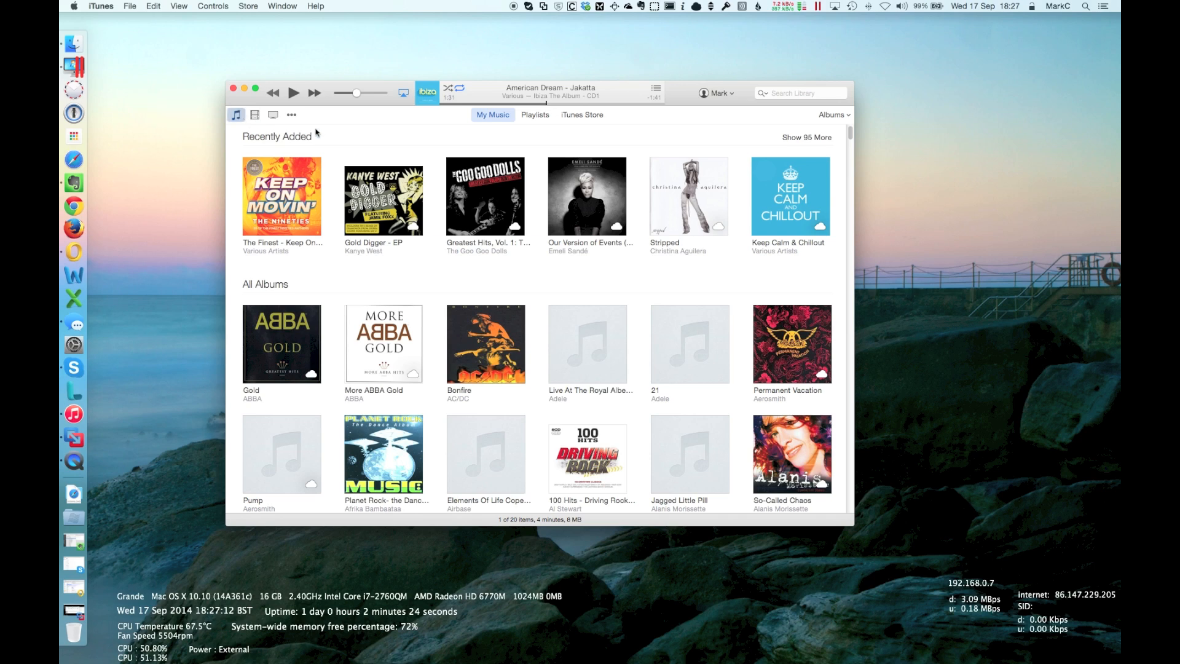
click(536, 115)
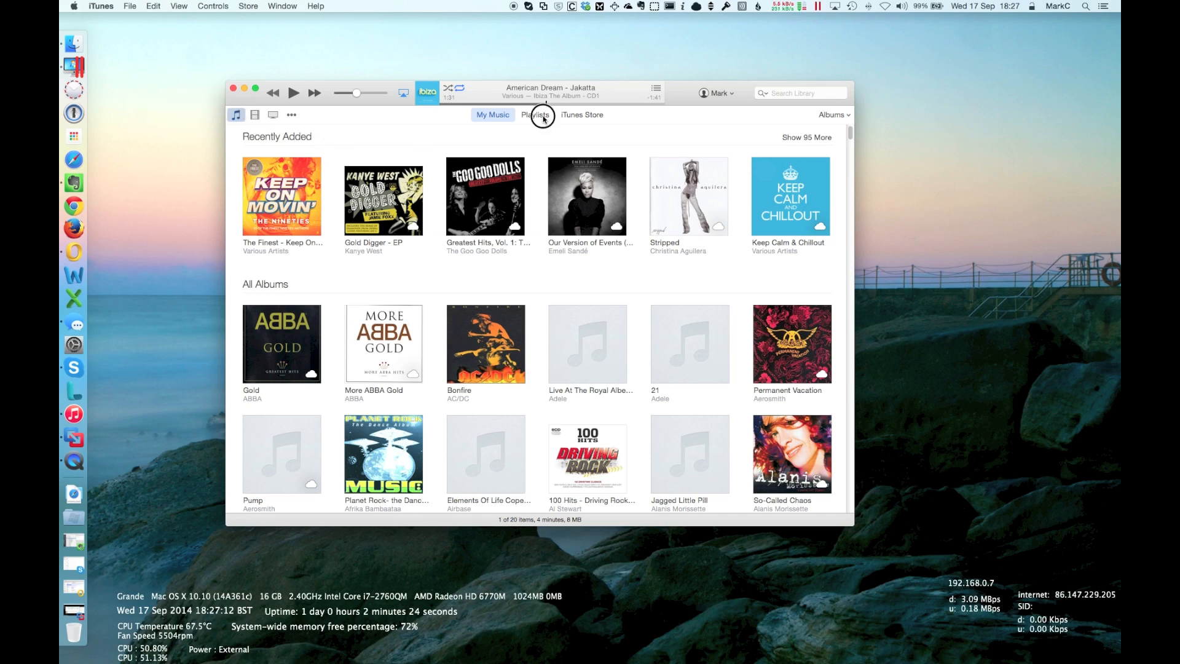
click(535, 115)
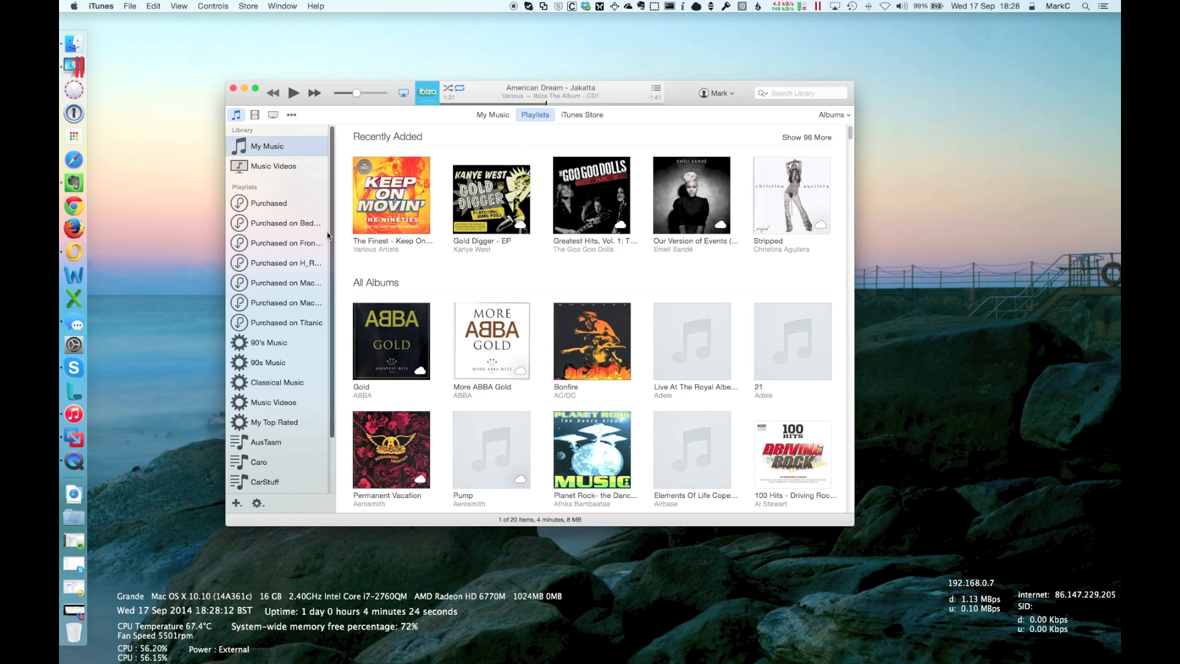
scroll(down, 3)
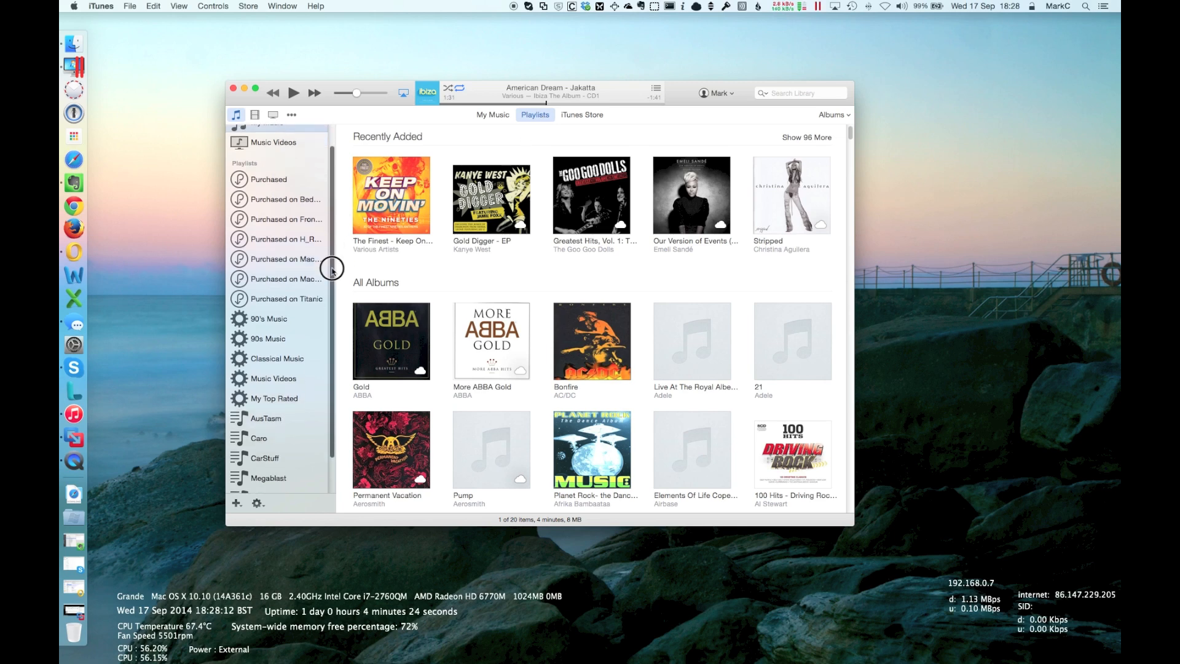
scroll(down, 3)
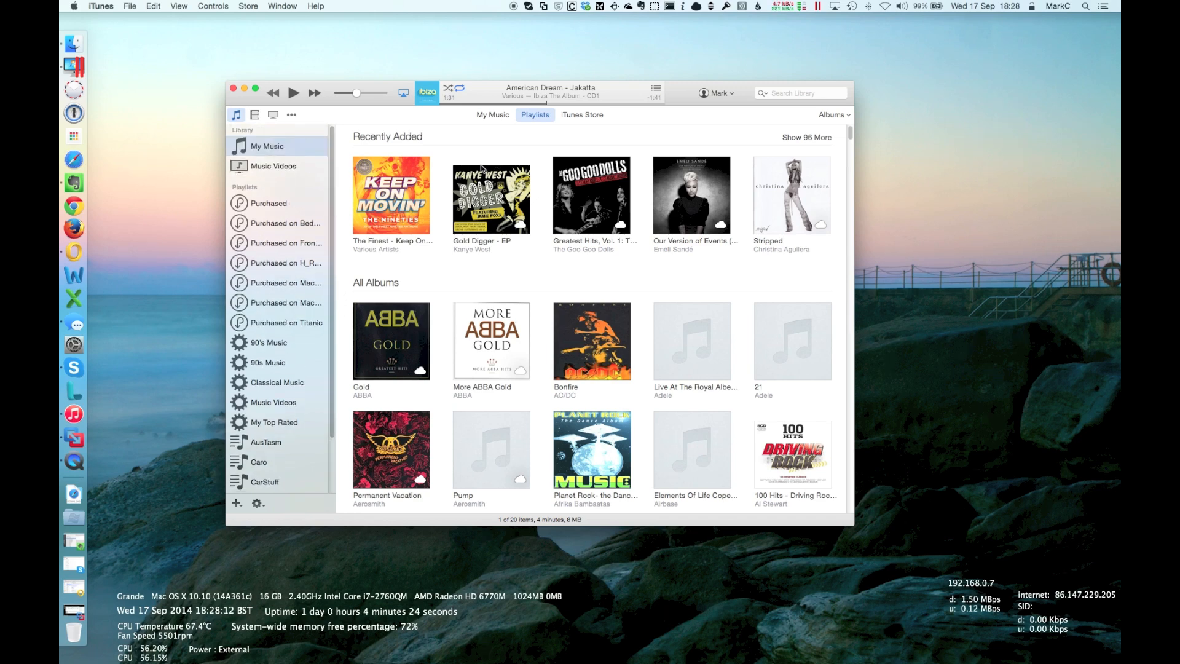
mouse_move(532, 156)
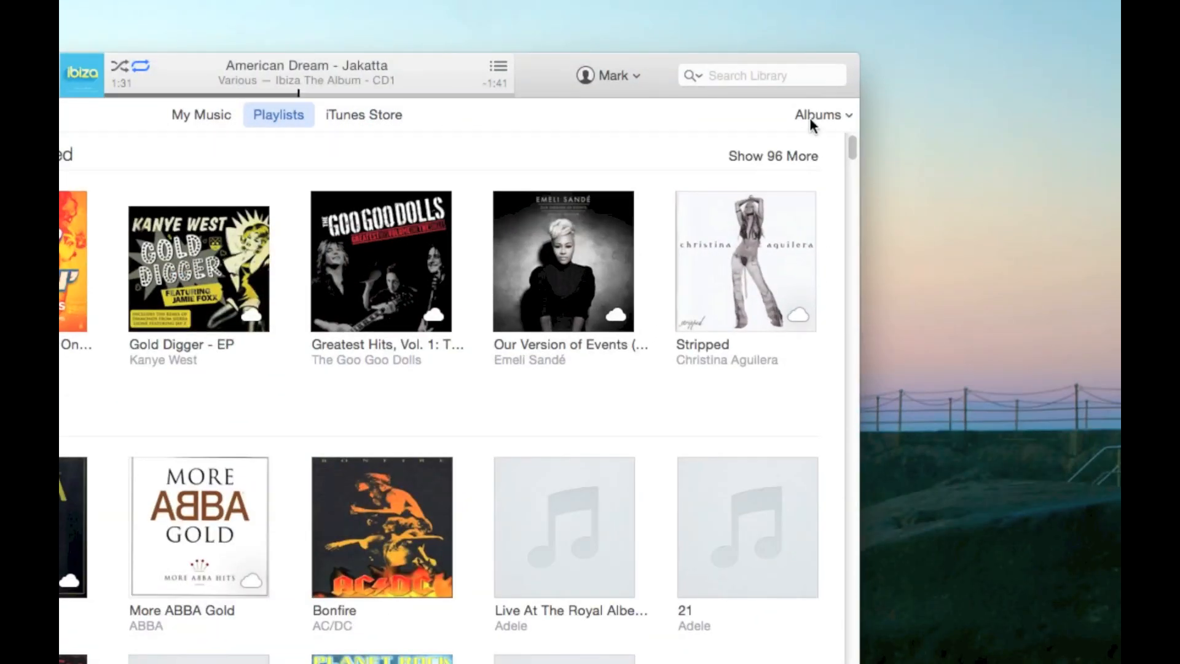
- Show the view-options menu listing Songs, Albums, Artists, Composers and Genres
click(818, 115)
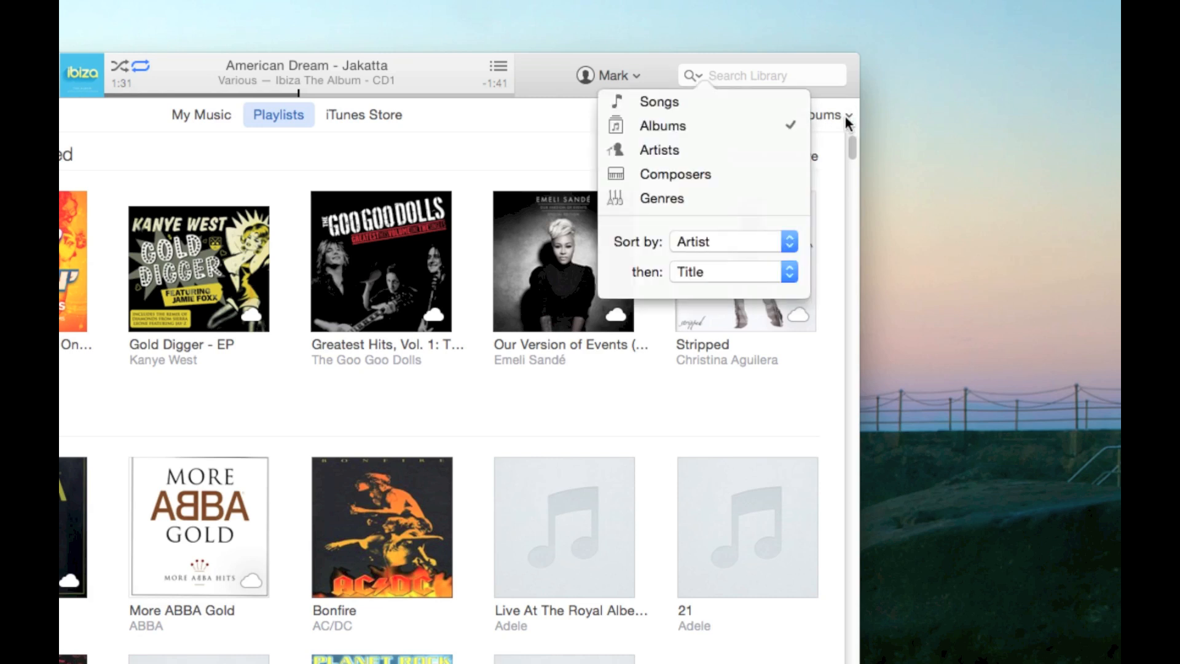
mouse_move(671, 106)
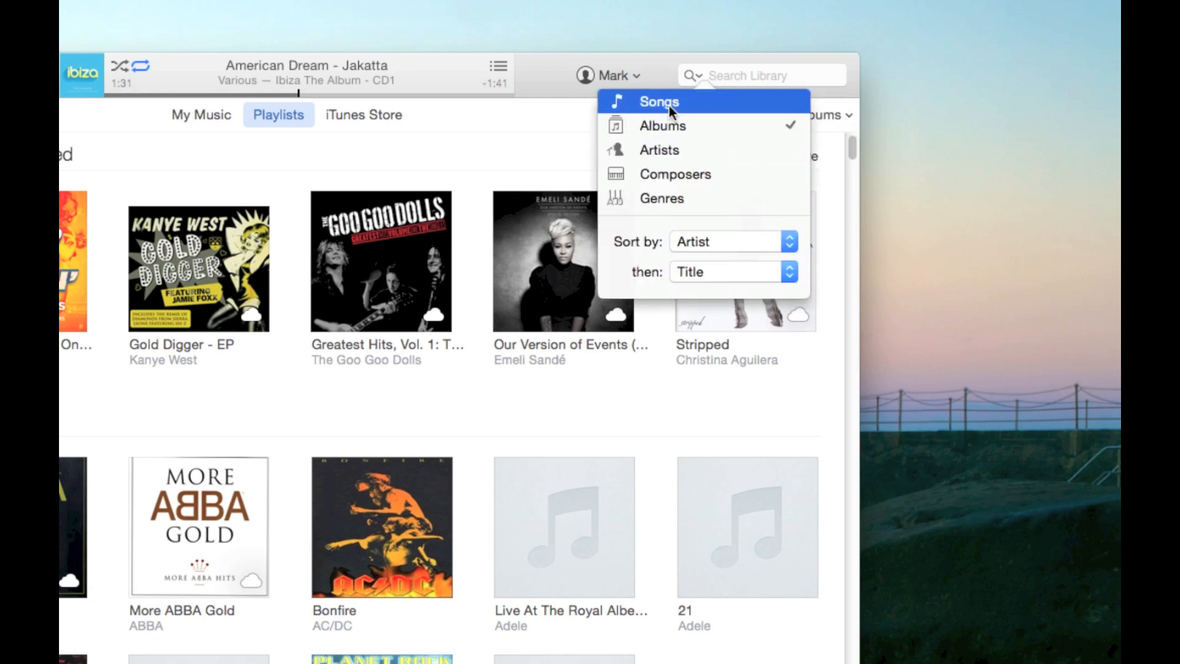